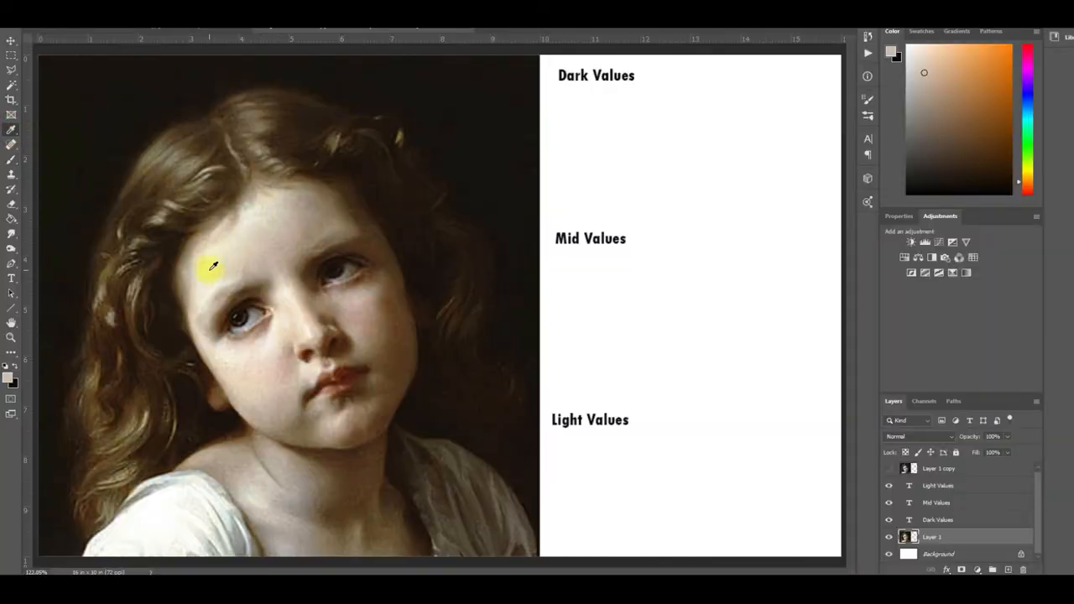
Sample the pale forehead colour, add a second light swatch, and start the Mid Values row.
left_click(569, 442)
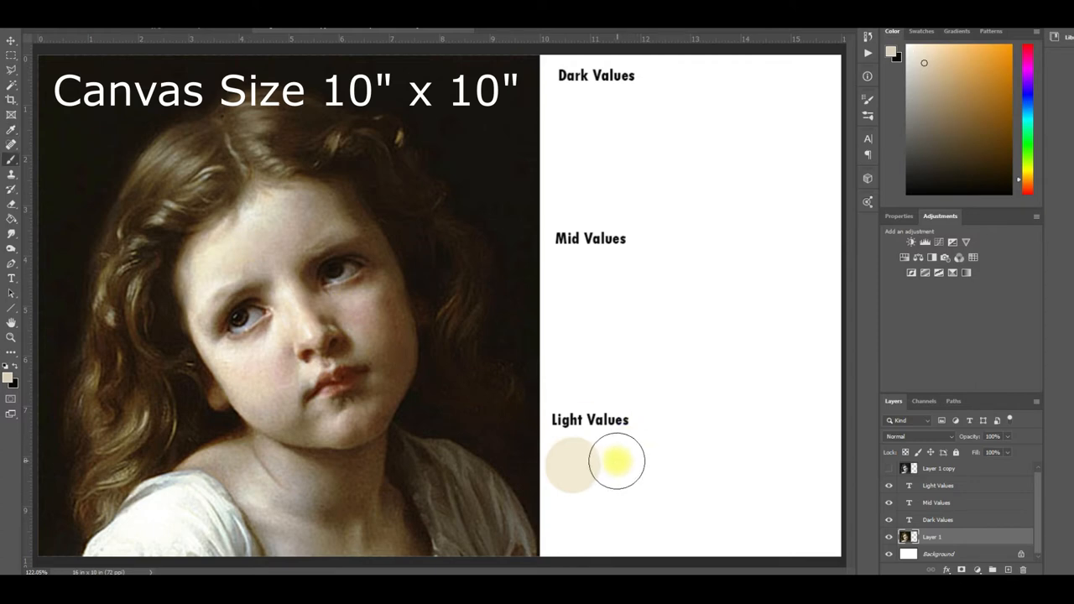
left_click(306, 218)
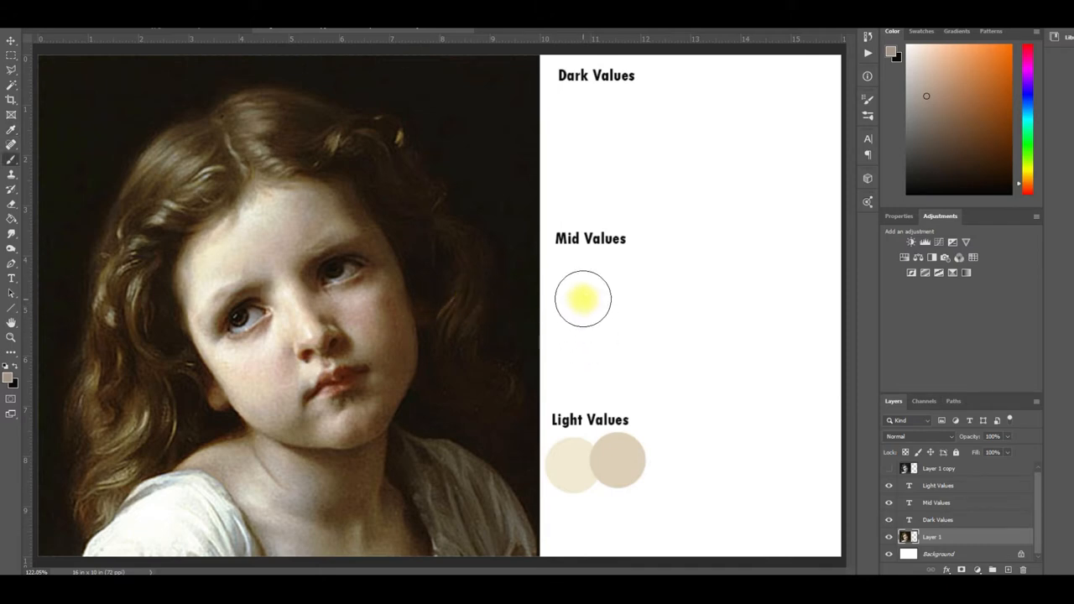
left_click(340, 205)
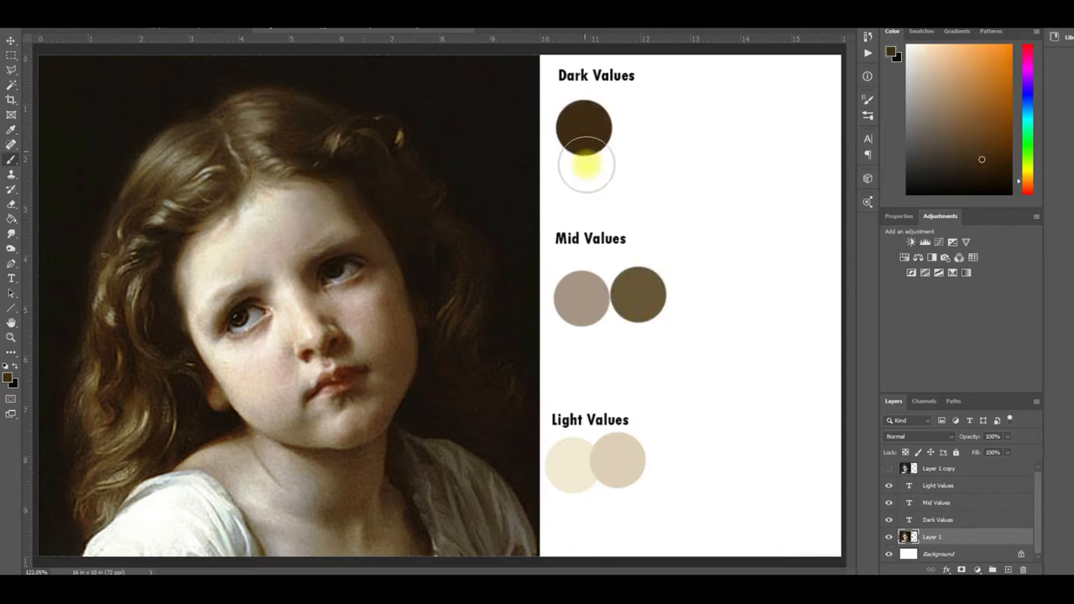
Paint another dark-value swatch below the first dark circle.
left_click(355, 344)
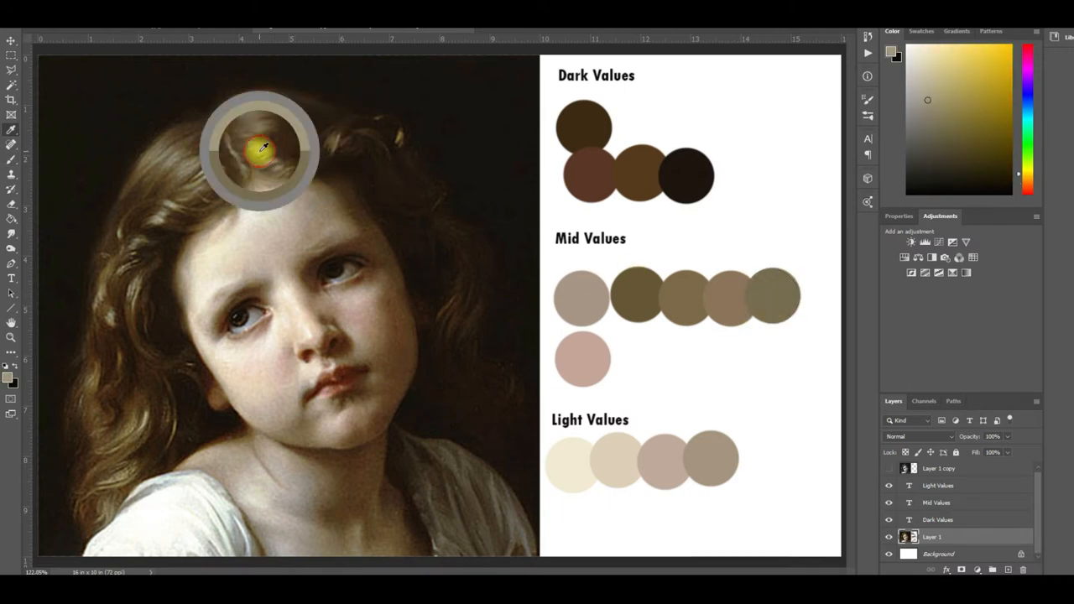
mouse_move(717, 432)
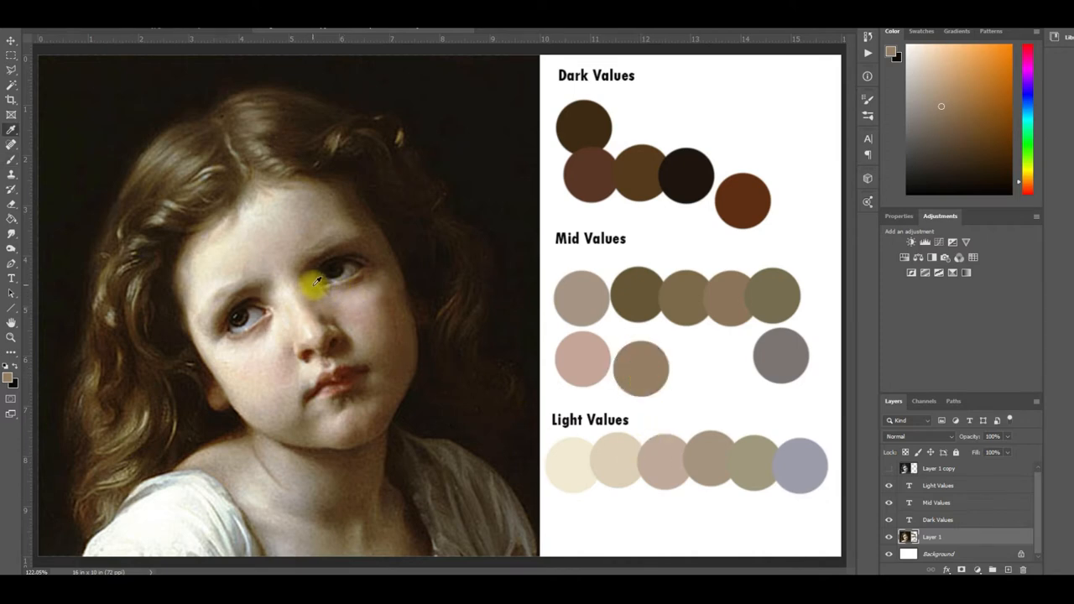
Sample colours from around the eye and two reds from the lips.
left_click(312, 283)
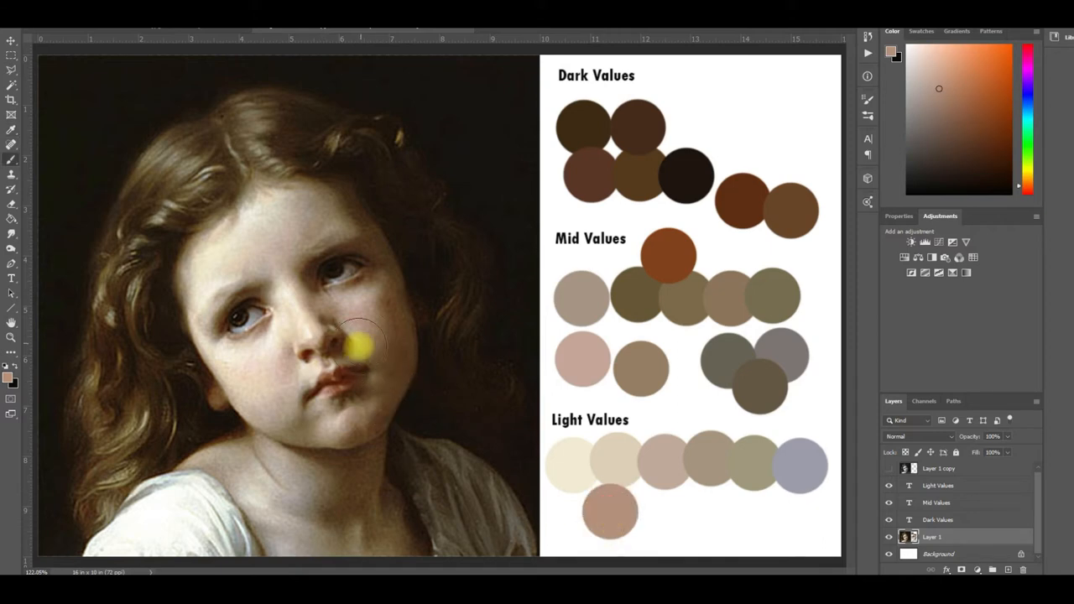
left_click_drag(365, 344, 330, 378)
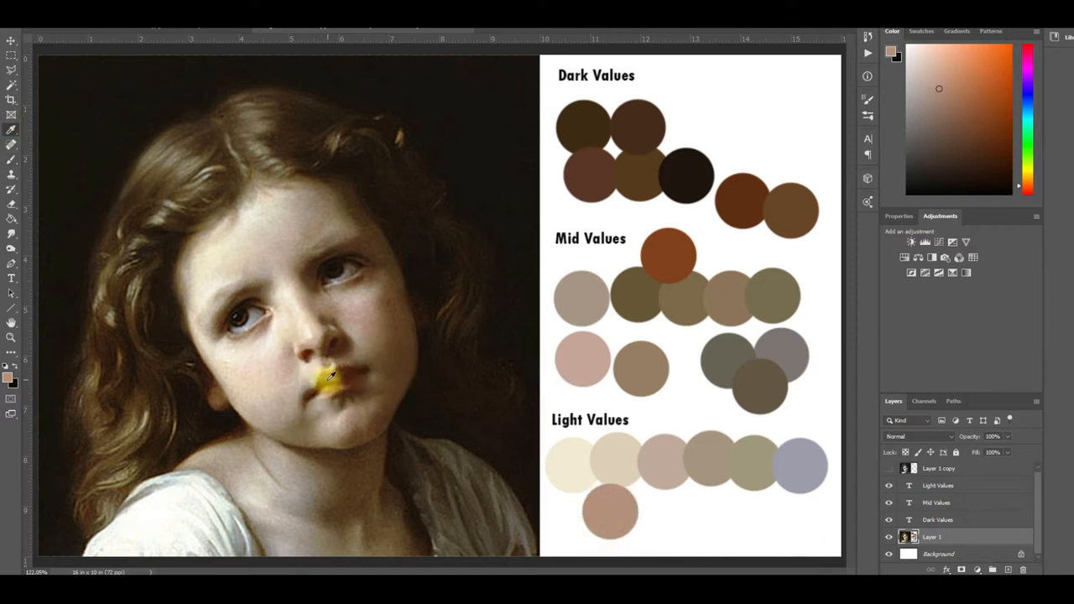
left_click(329, 378)
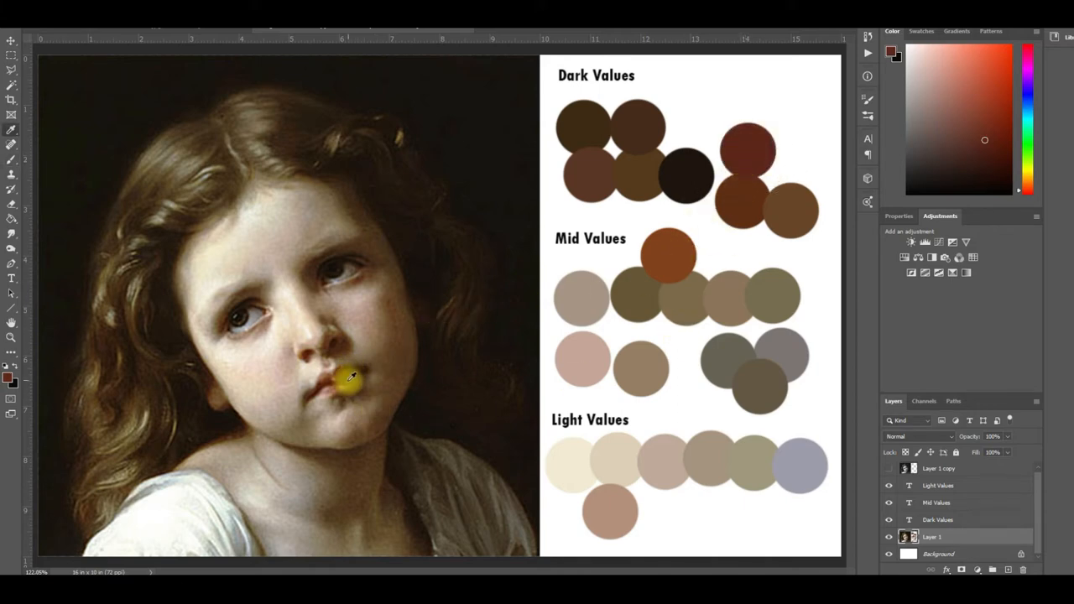
left_click(343, 382)
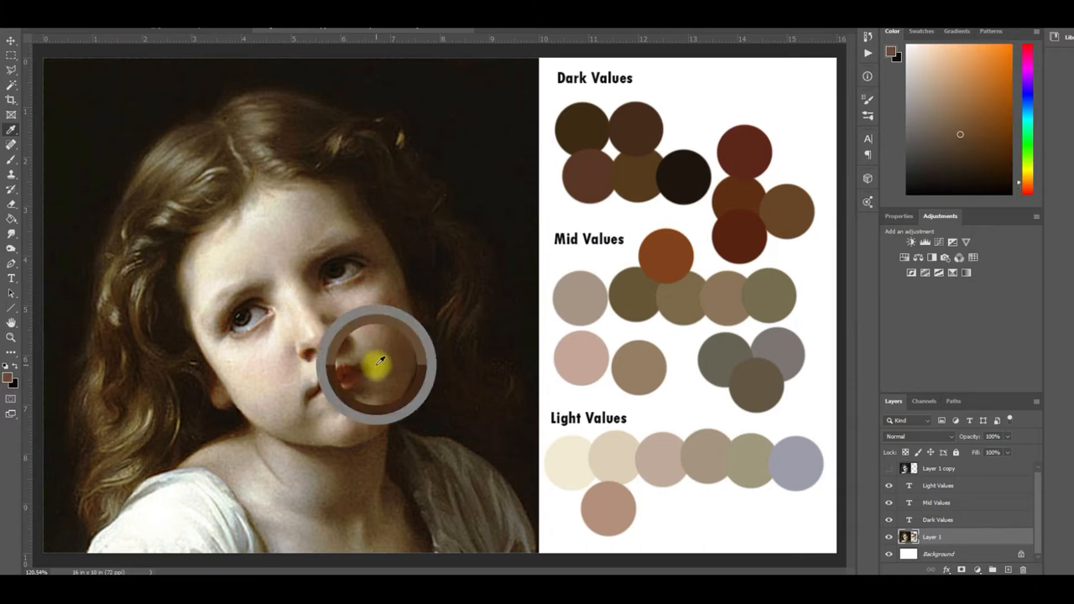
mouse_move(388, 355)
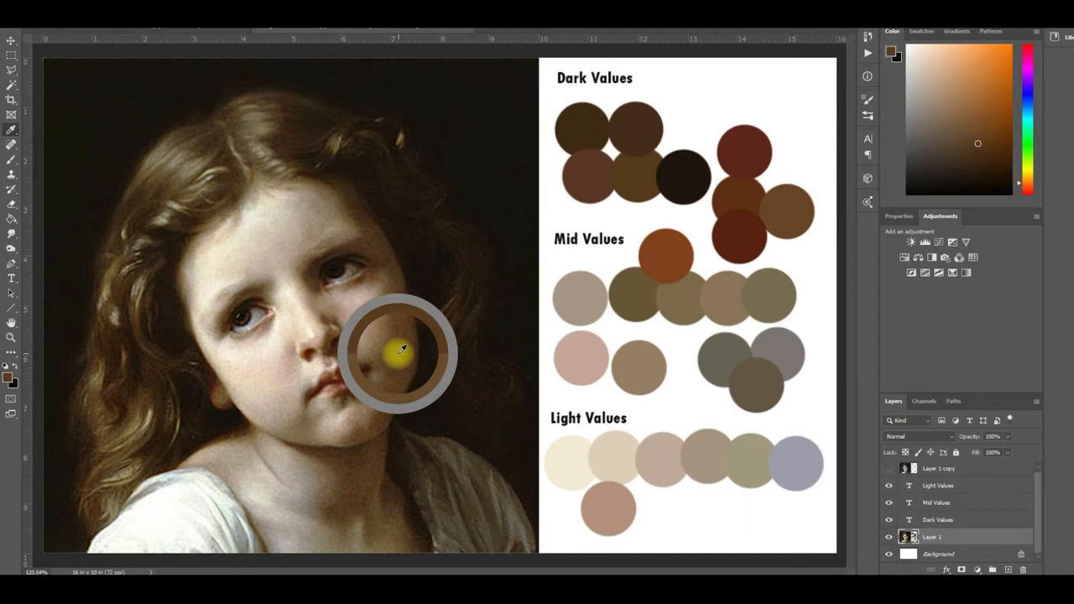
mouse_move(418, 344)
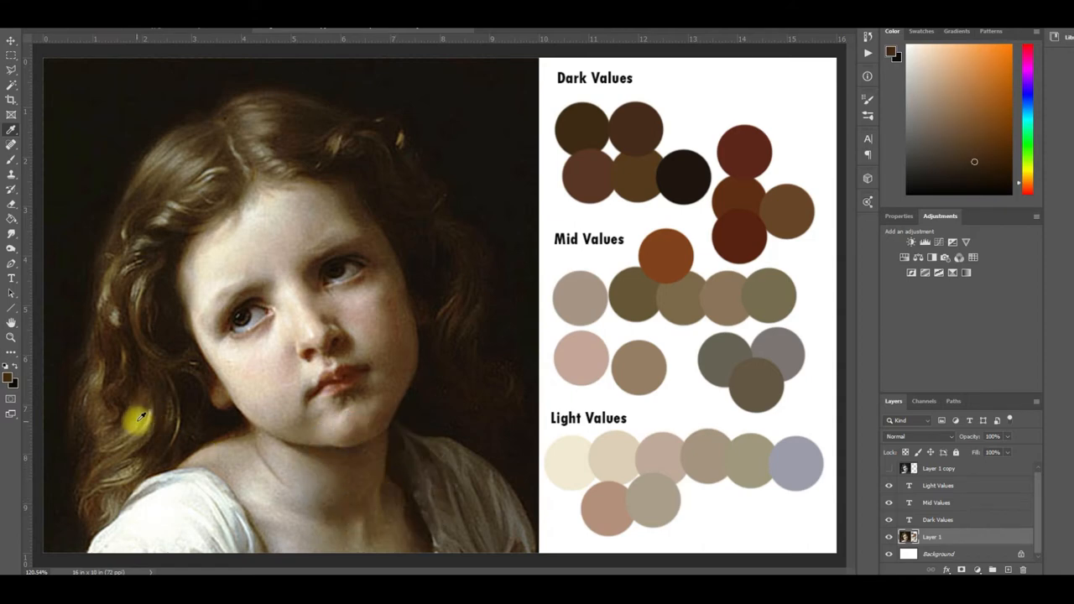
Sample a hair colour and a light tone from the top of the hair.
left_click(141, 418)
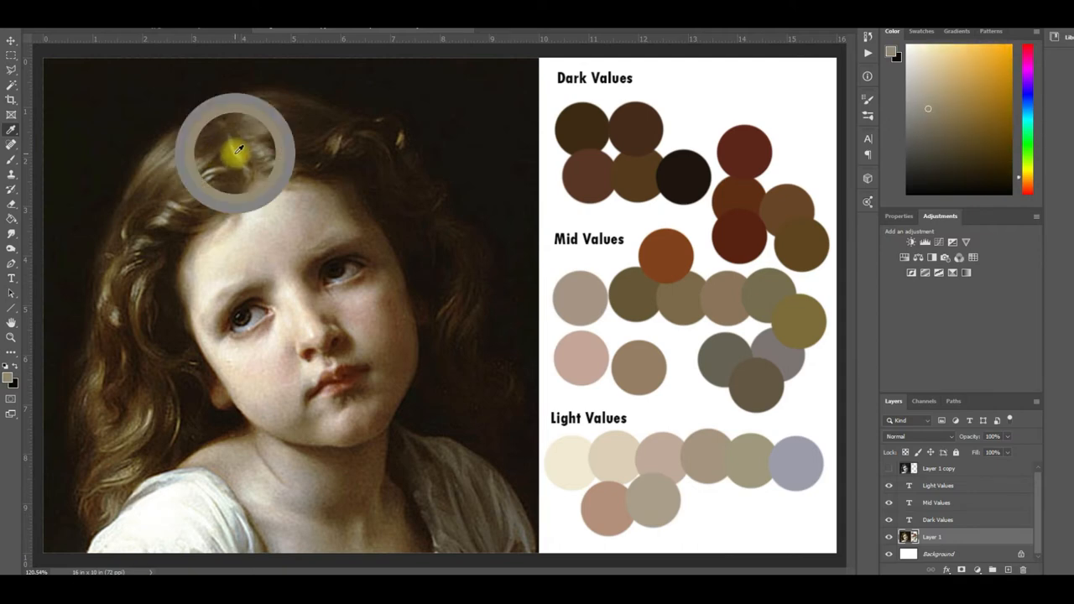
left_click(239, 151)
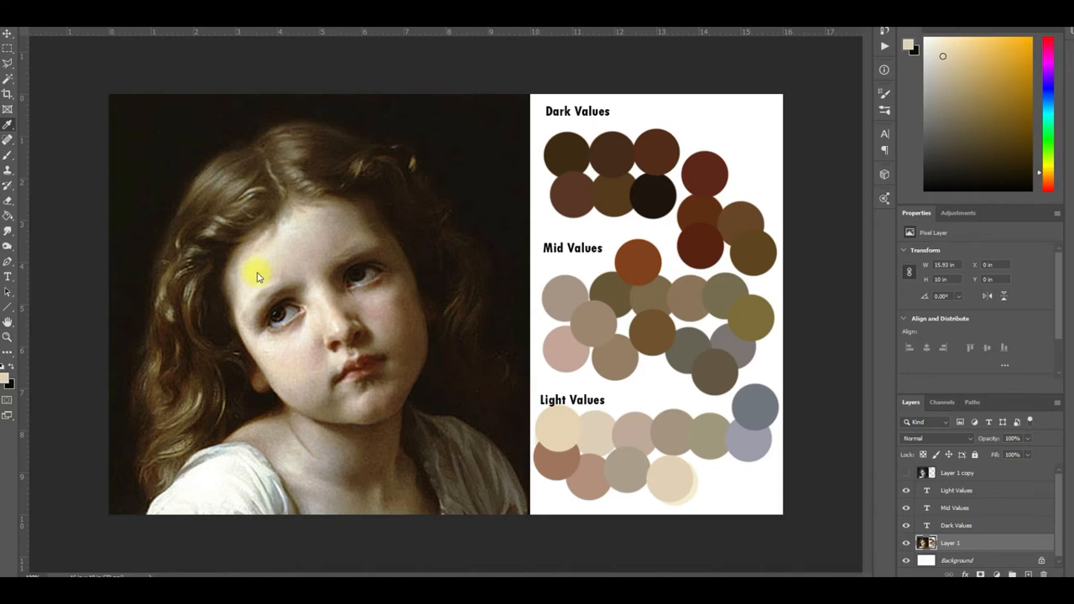
Sample the dark reddish-brown shadow under the girl's nose.
left_click_drag(259, 271, 313, 335)
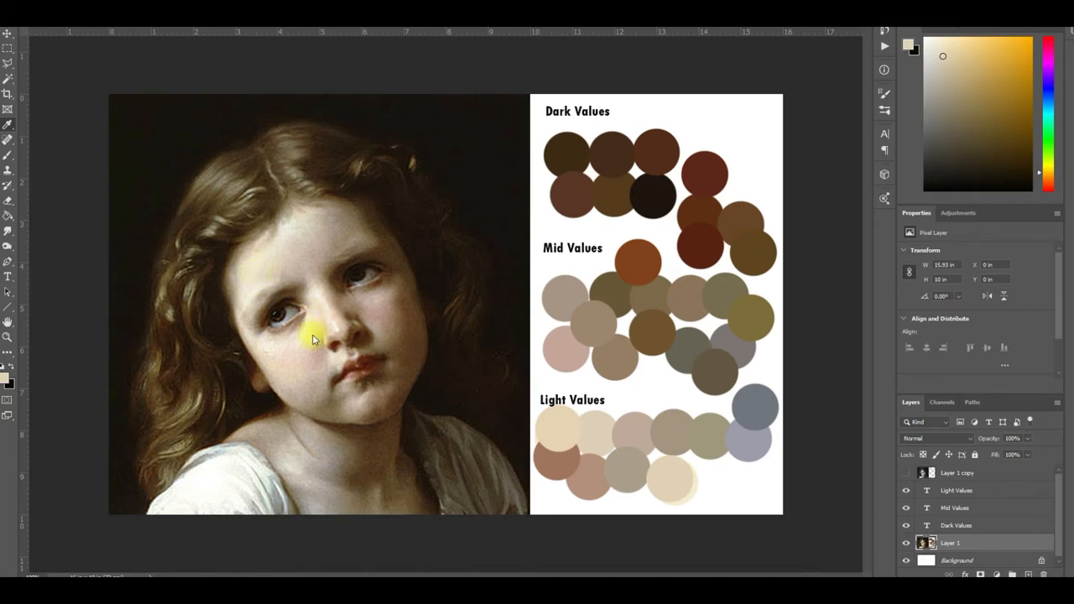
left_click_drag(312, 336, 335, 352)
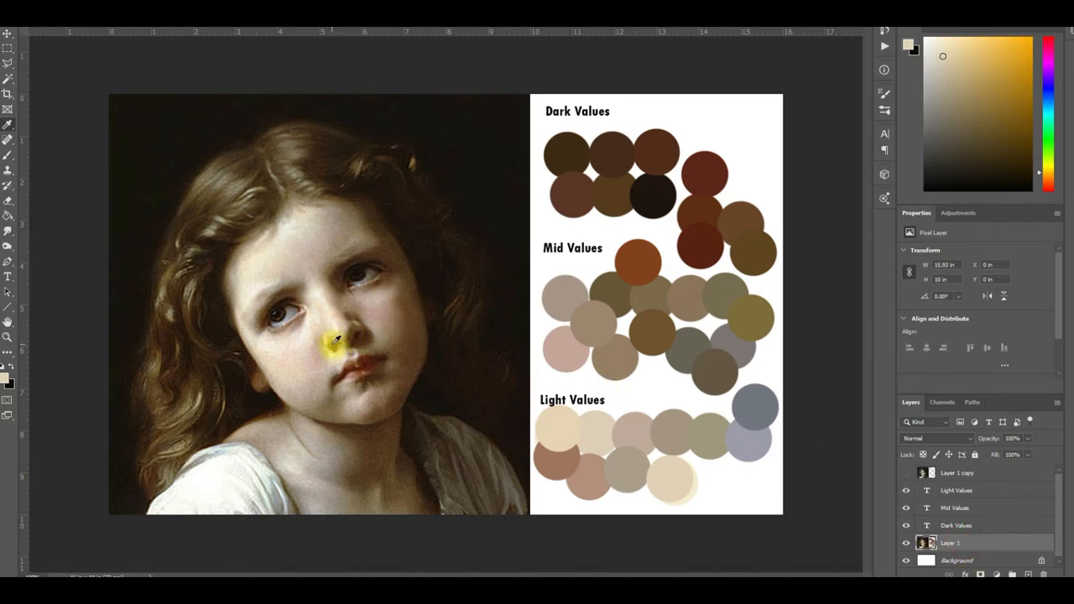
left_click(334, 344)
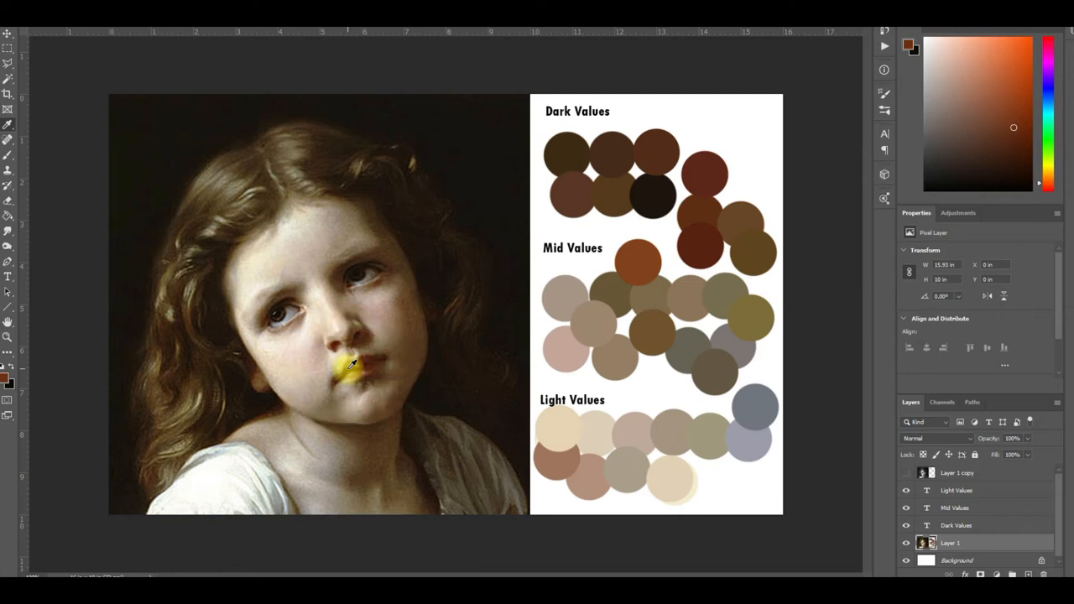
Sample the almost-black red-brown shadow at the nose tip.
left_click_drag(351, 364, 333, 342)
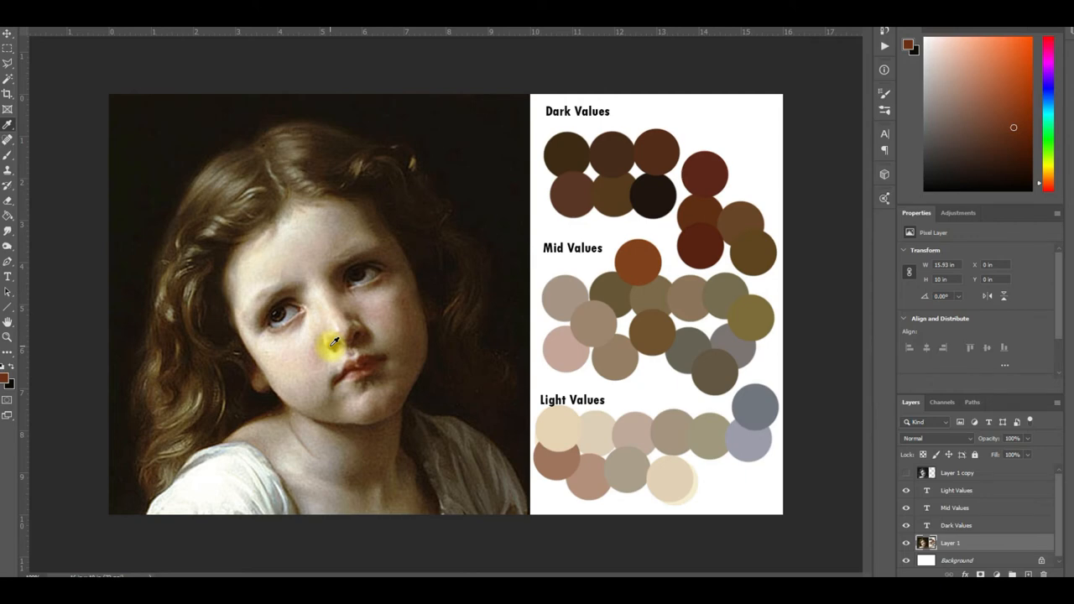
left_click(327, 348)
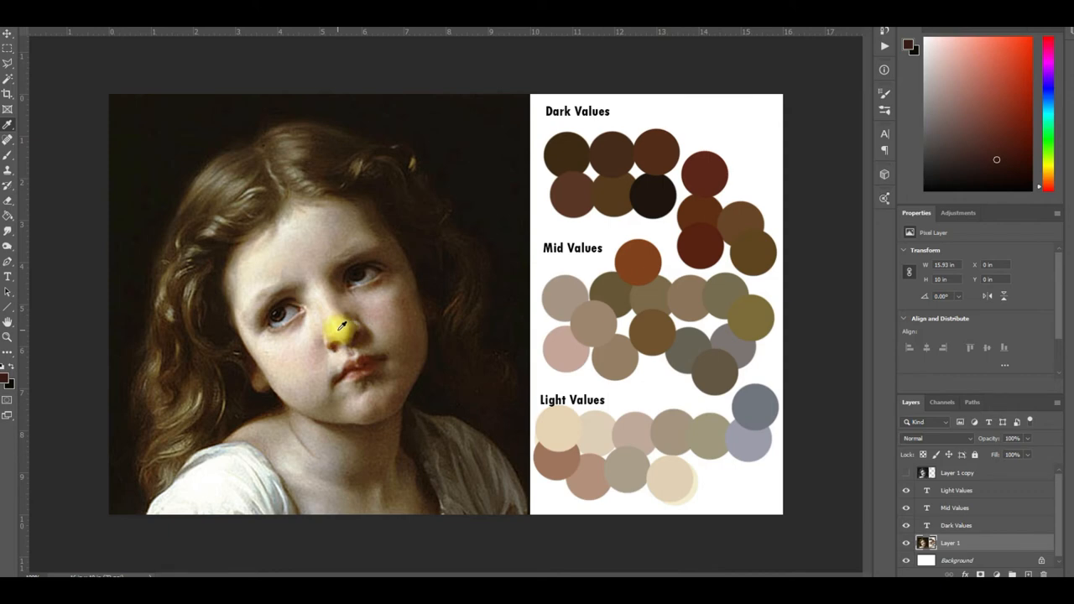
Sample the nostril shadow, then a light warm tan from the cheek beside the nose.
left_click(340, 328)
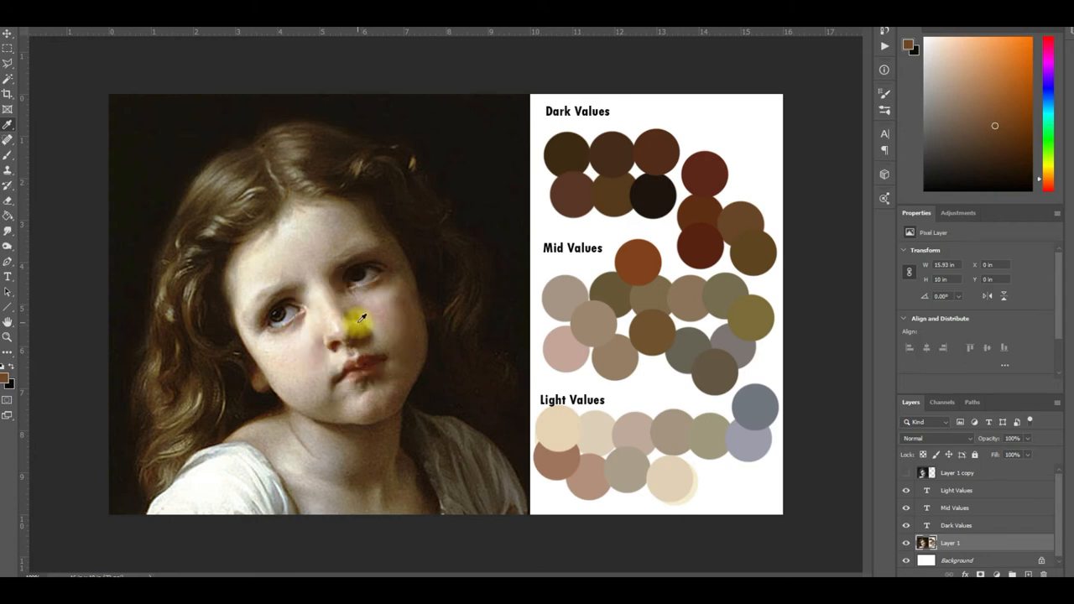
left_click(357, 322)
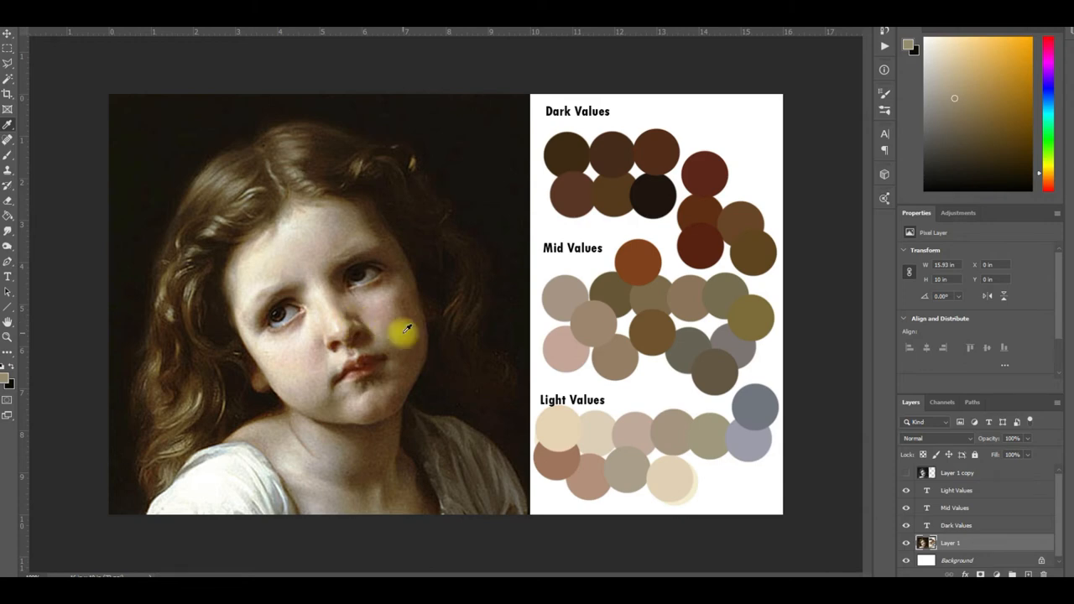
Sample a pale pinkish skin tone from the cheek below the right eye.
left_click_drag(403, 332, 340, 373)
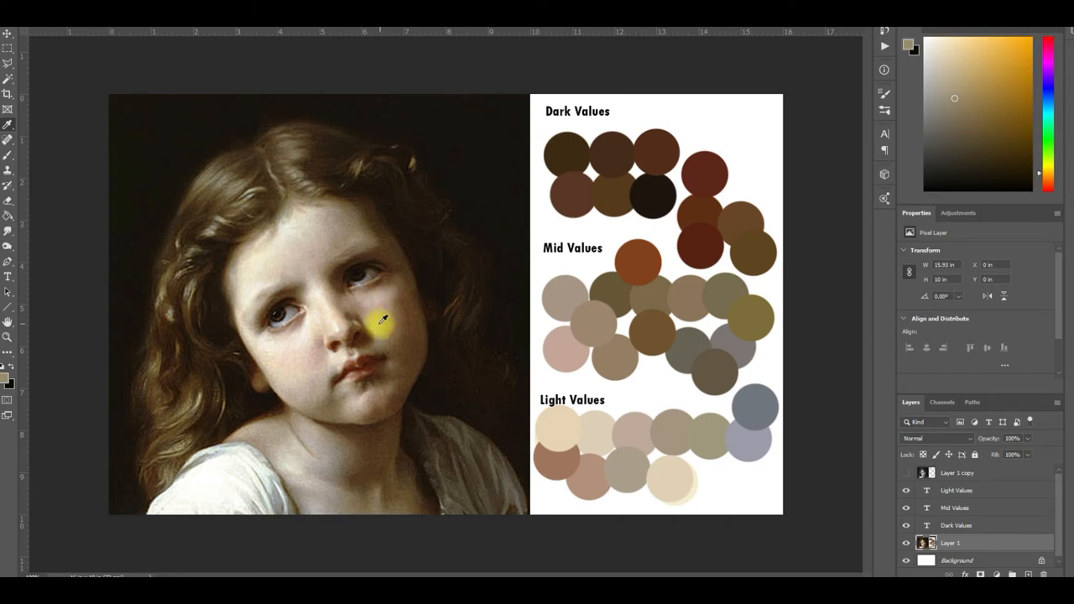
mouse_move(383, 287)
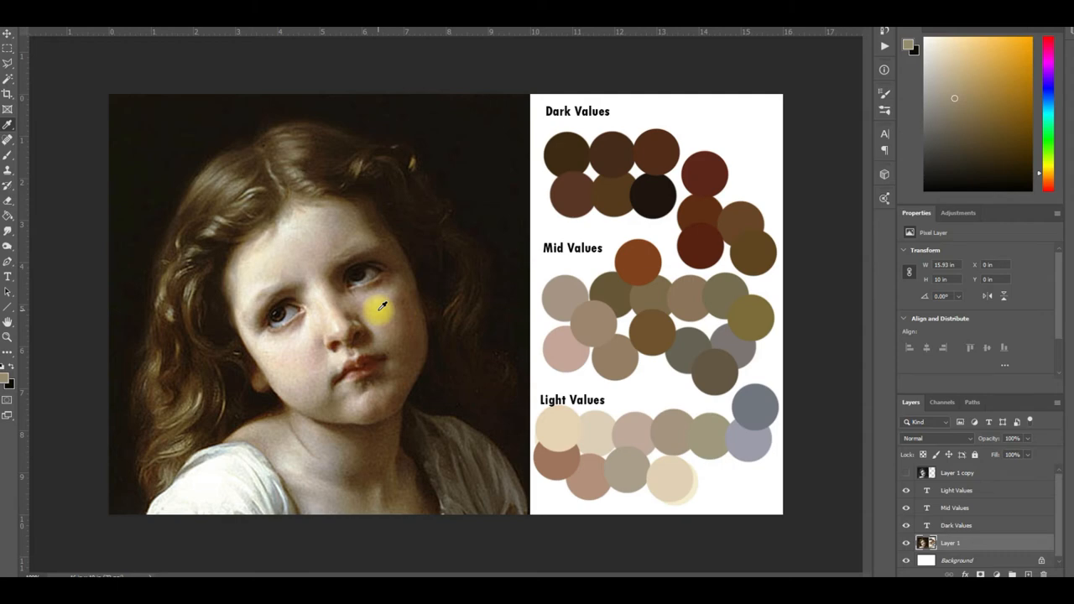
left_click(379, 308)
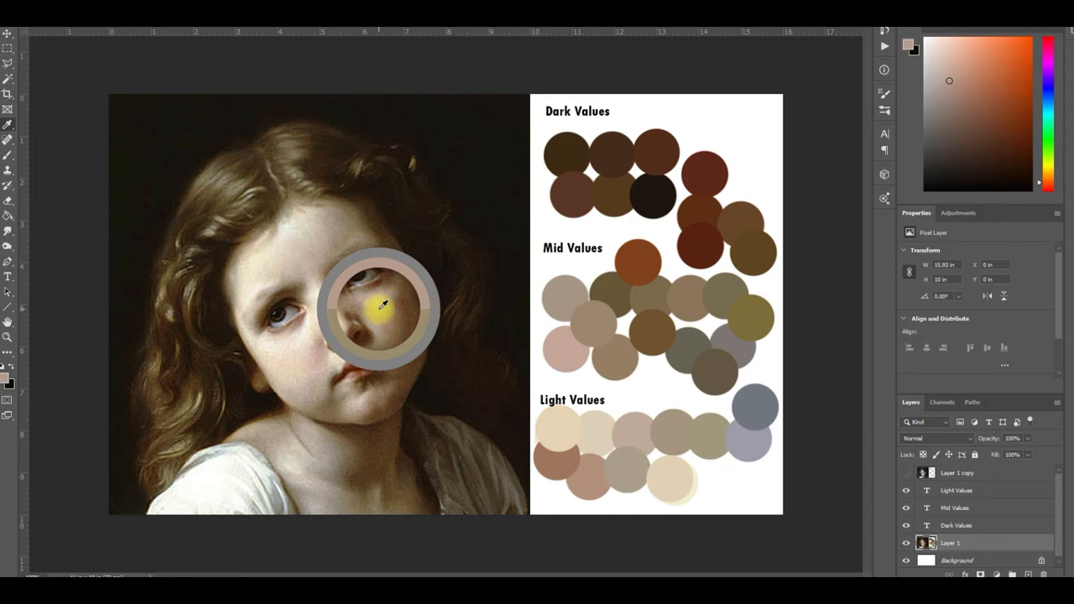
left_click_drag(377, 306, 330, 331)
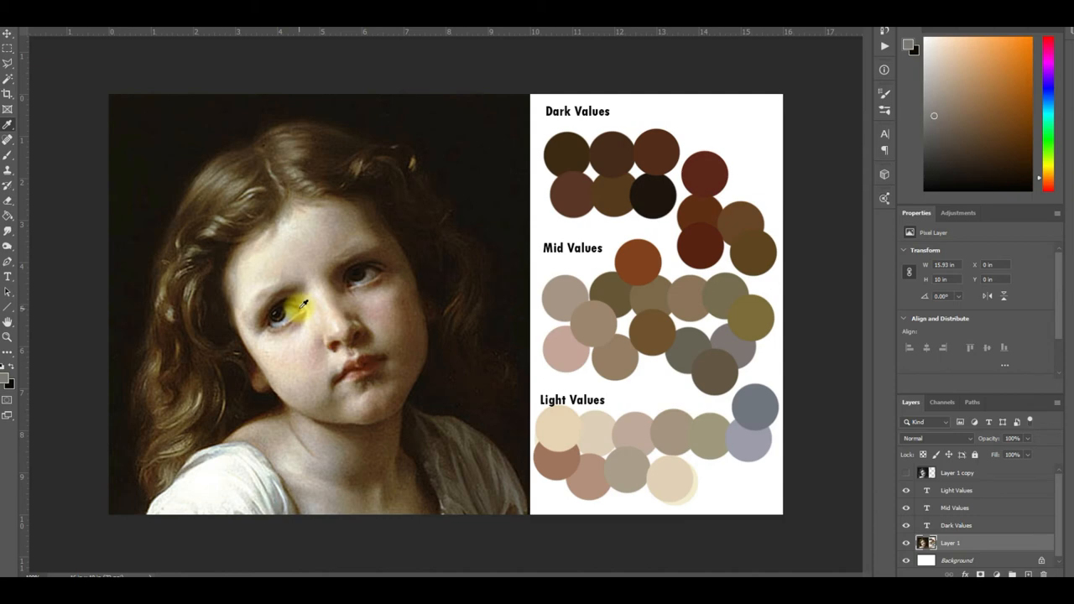
Sample a pale cream skin tone from below the left eye.
left_click(301, 305)
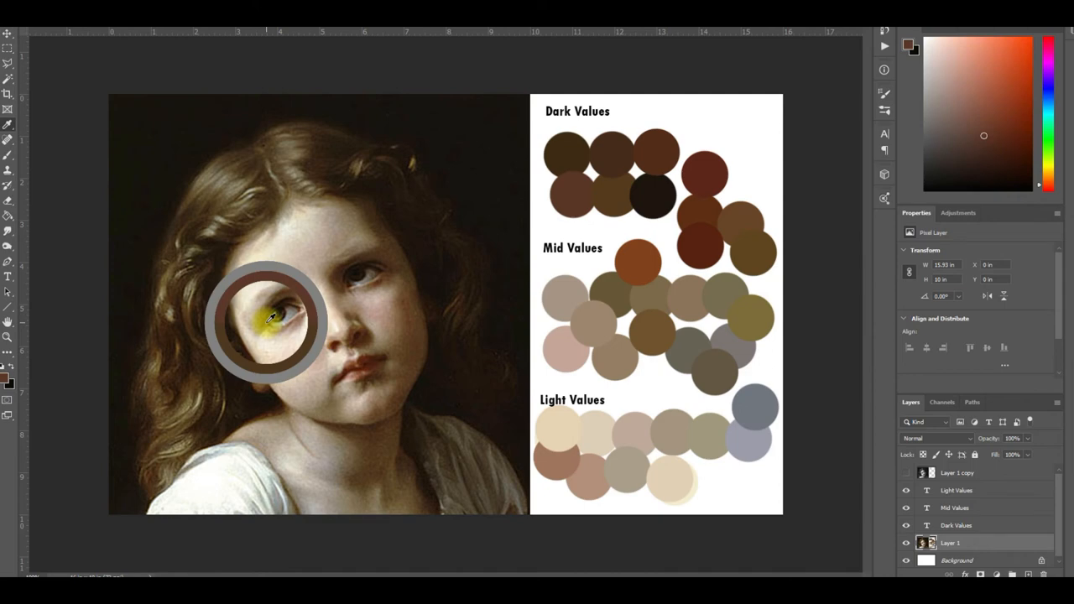
left_click(1016, 146)
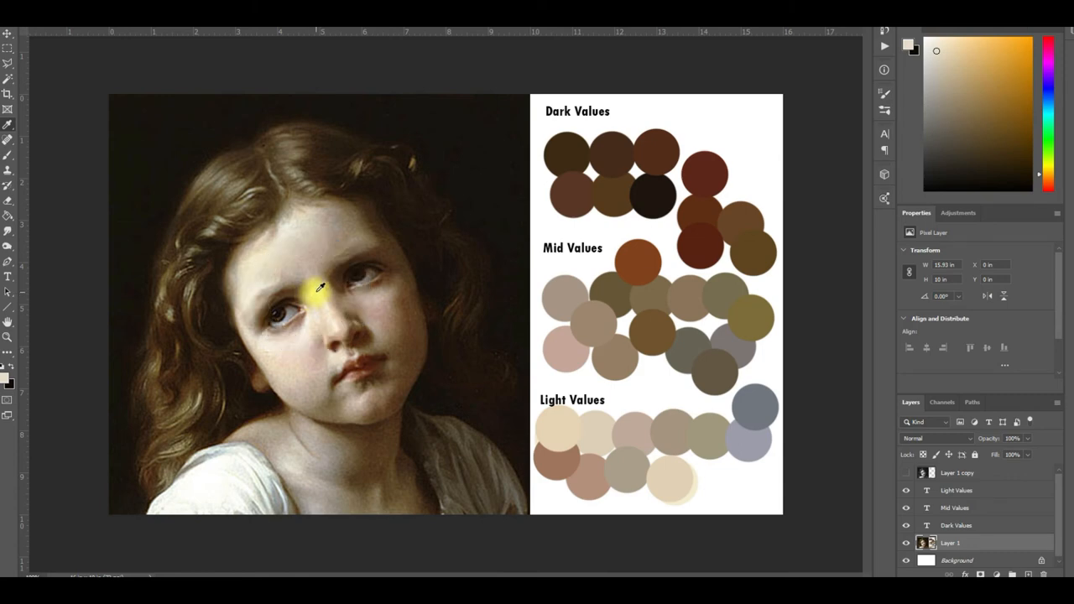
Sample skin tones between the eyes and beside the eye, ending on warm mid brown.
left_click(318, 291)
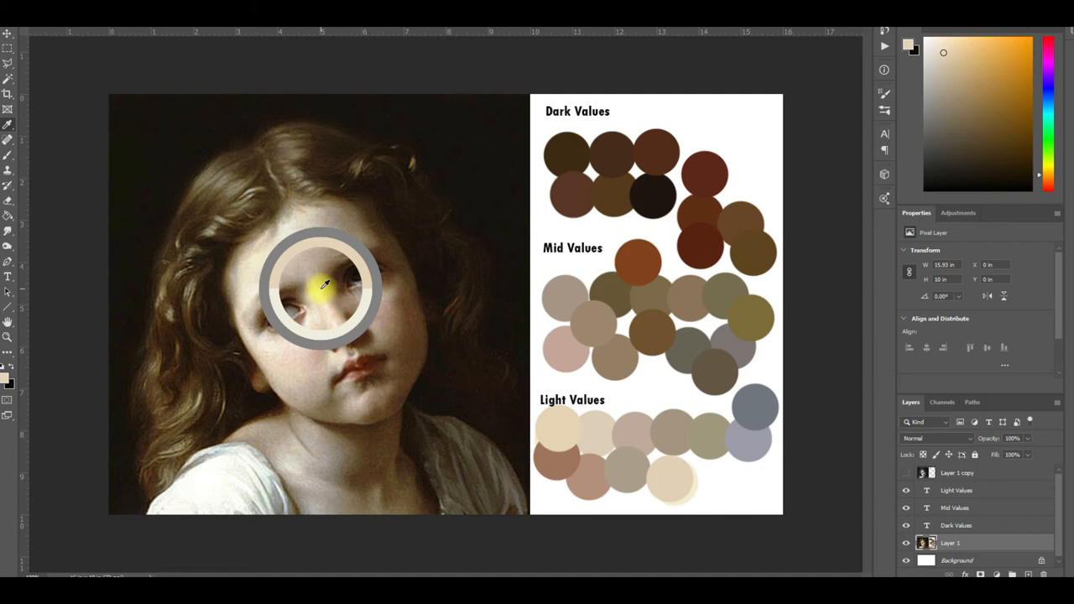
left_click(321, 289)
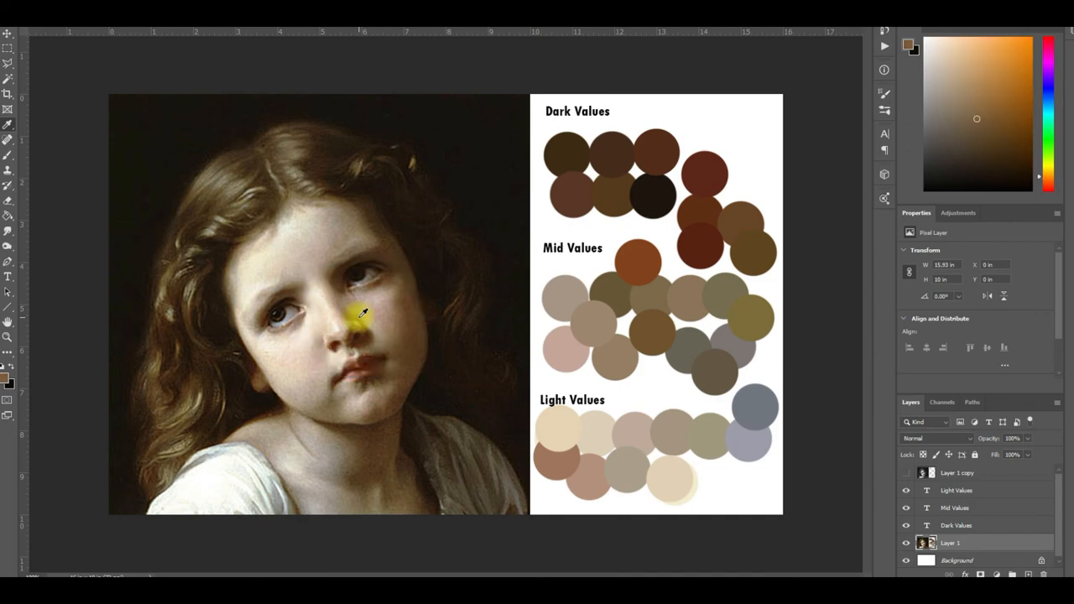
Sample the skin along the nose, then the dark shadow at the mouth corner.
left_click_drag(352, 314, 386, 314)
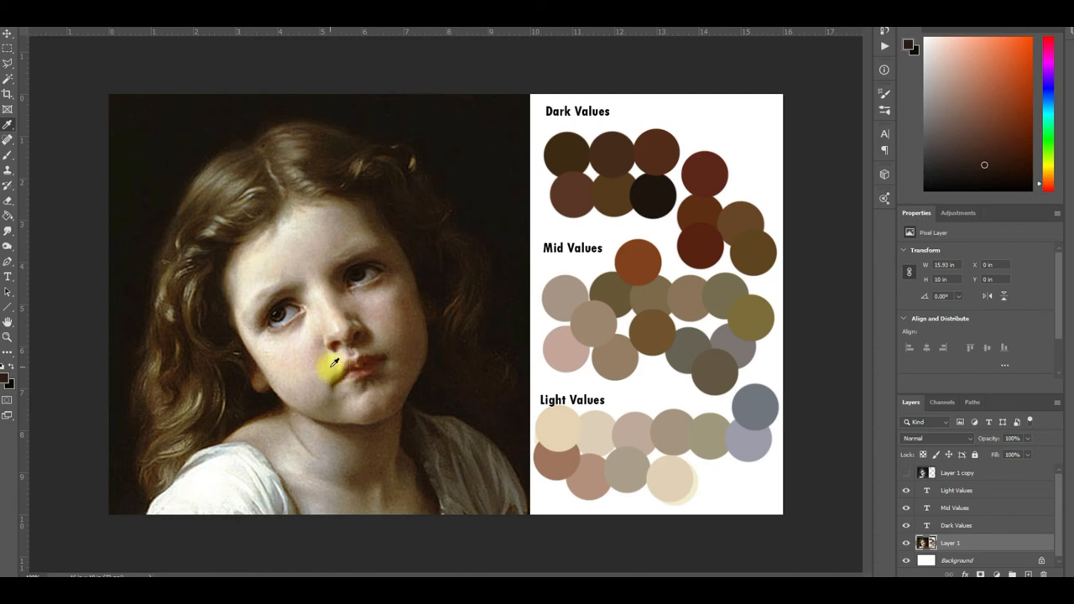
left_click(329, 365)
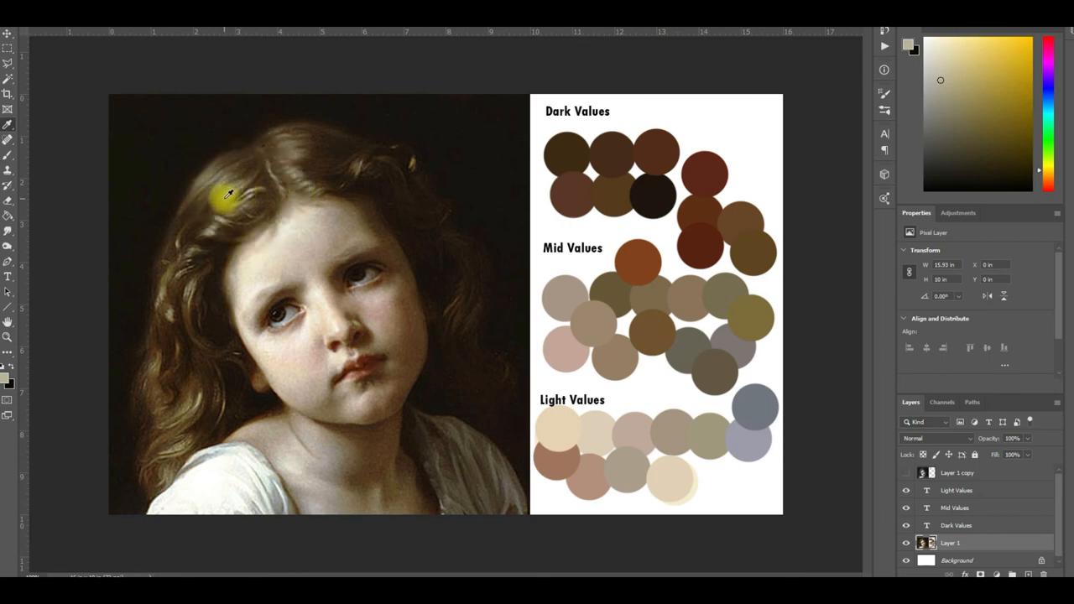
Sample hair tones at the top, left side and crown, ending on dark brown.
left_click(225, 199)
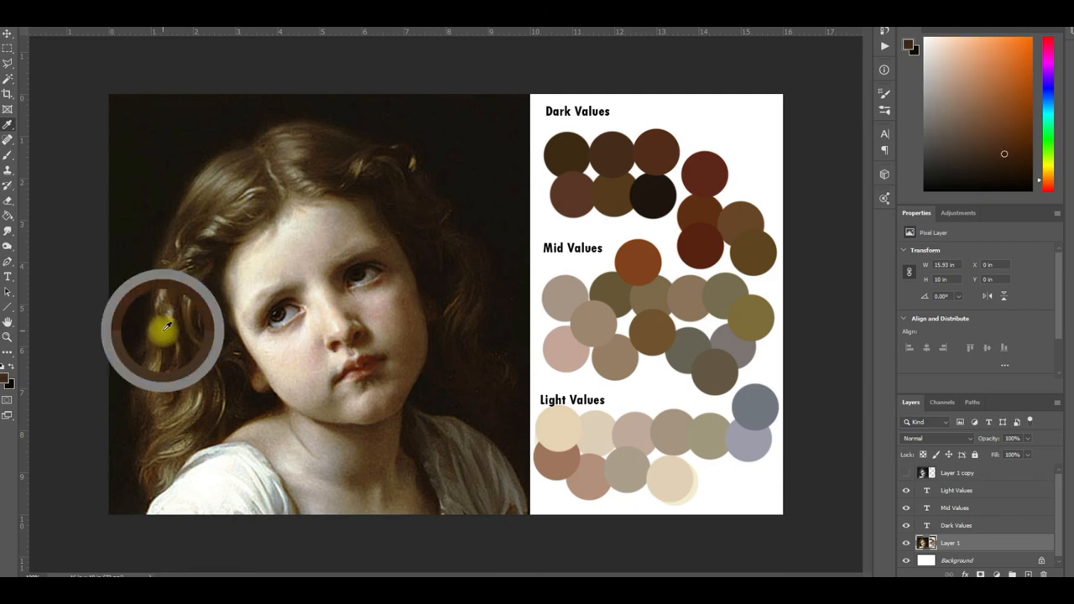
left_click(164, 331)
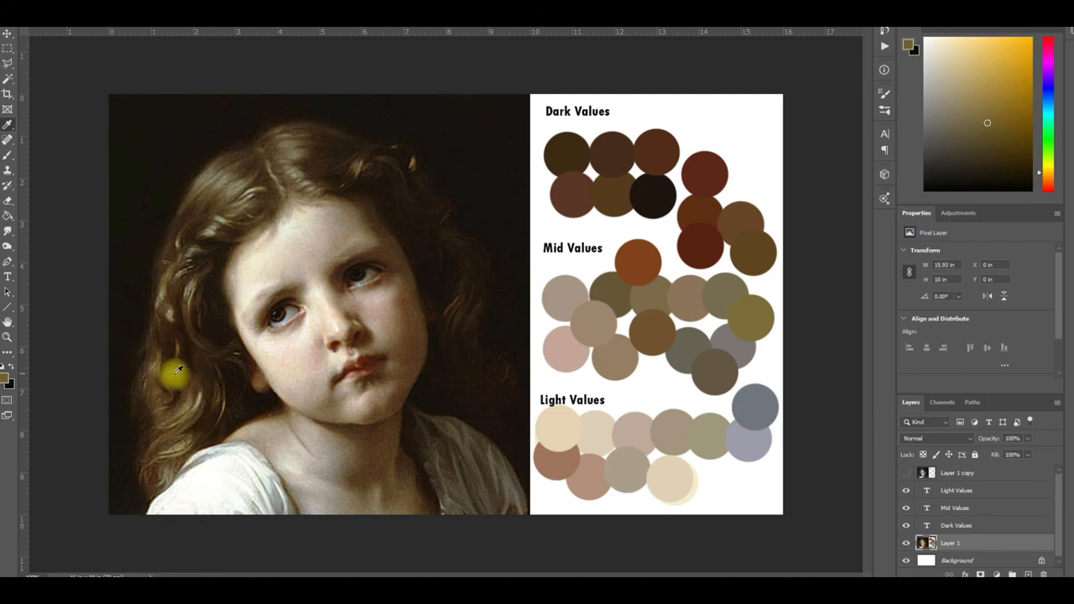
mouse_move(165, 435)
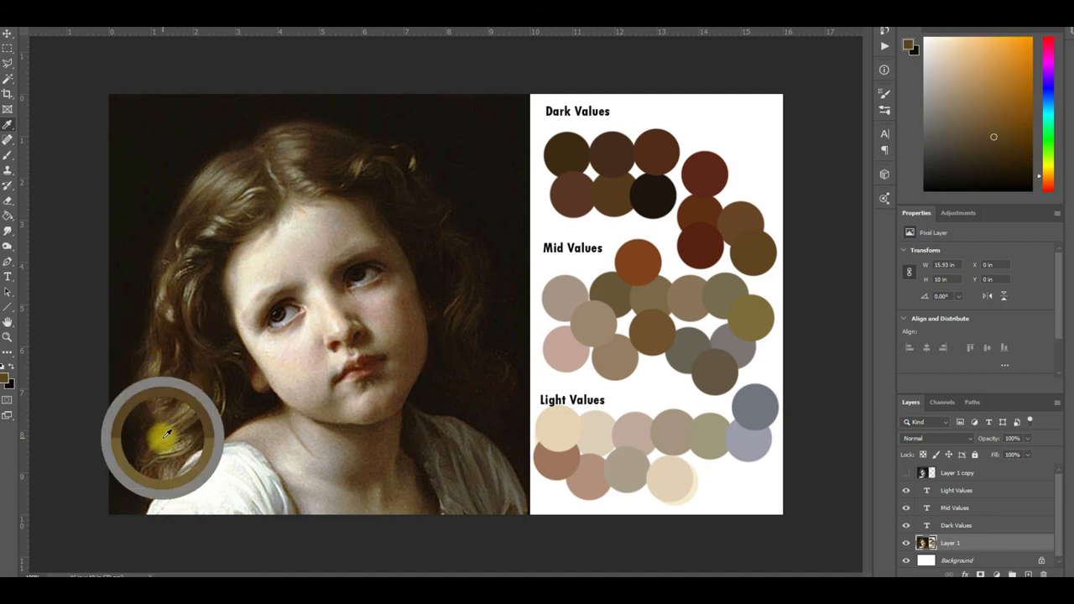
mouse_move(407, 268)
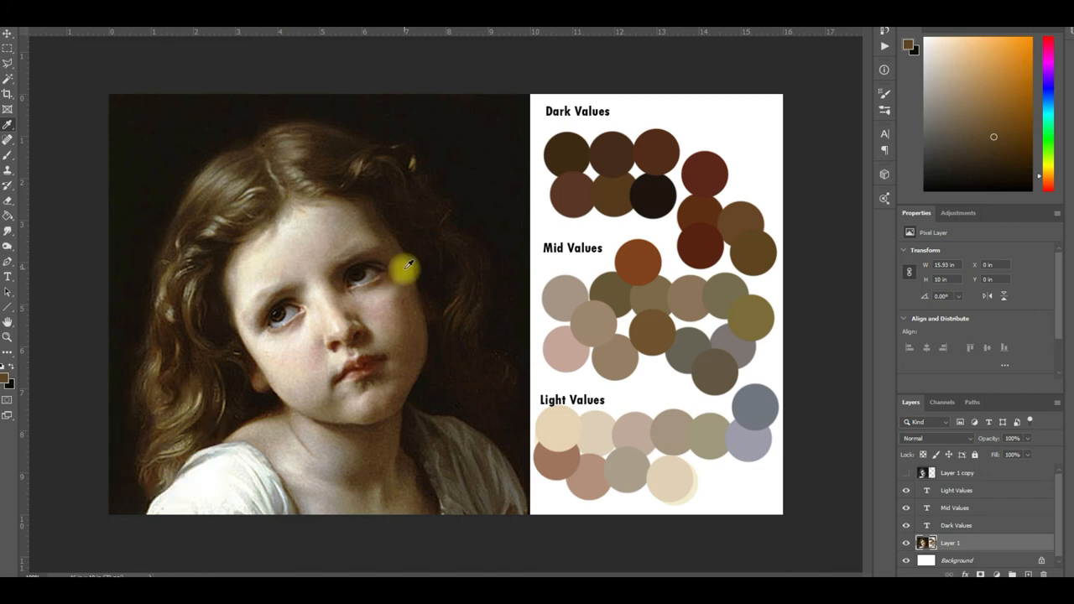
mouse_move(294, 149)
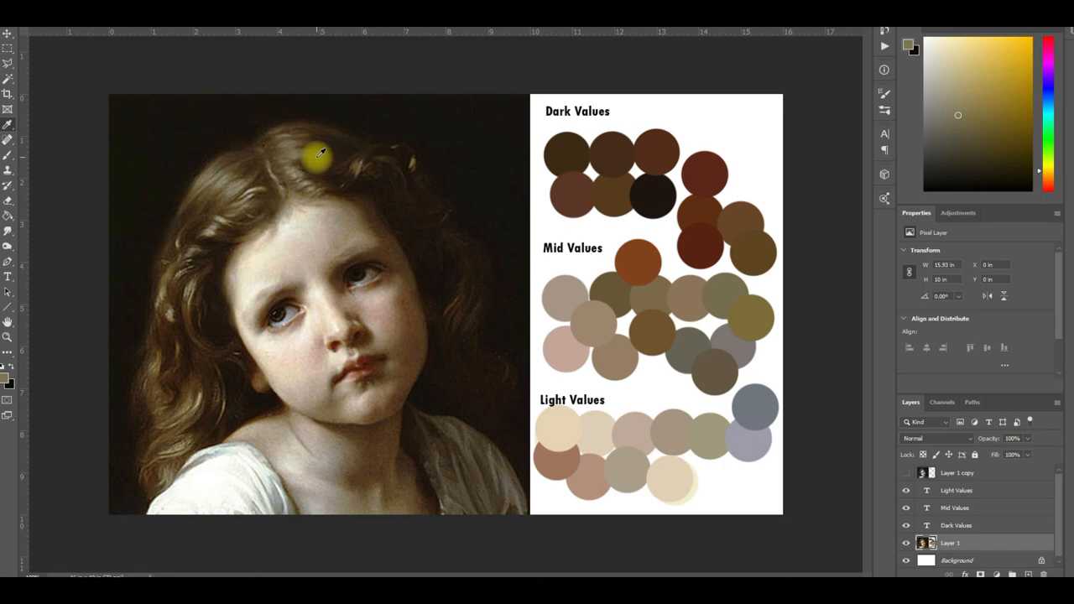
left_click(1009, 165)
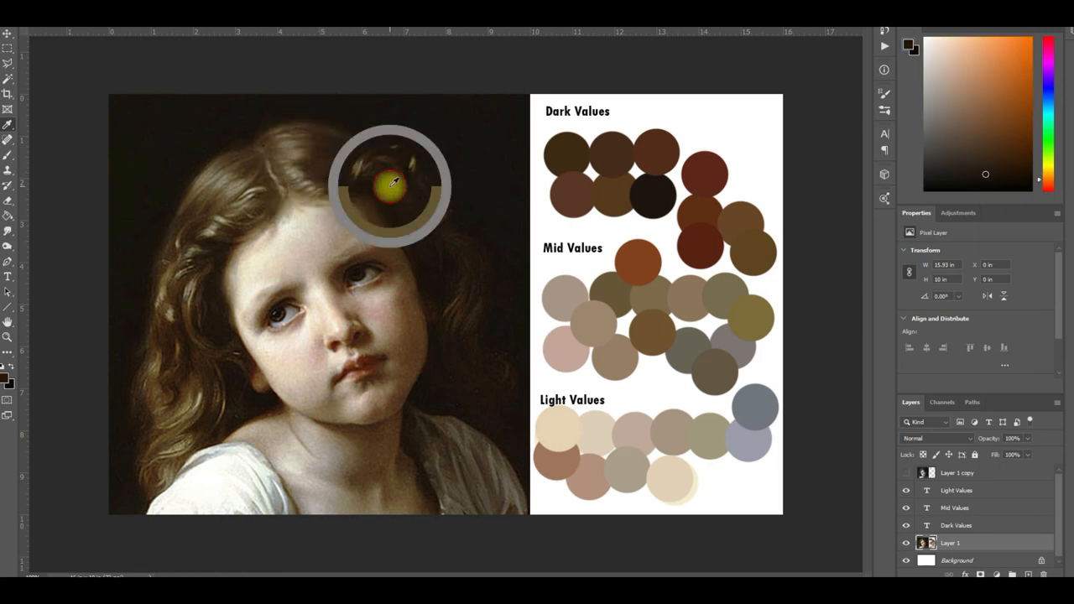
mouse_move(474, 237)
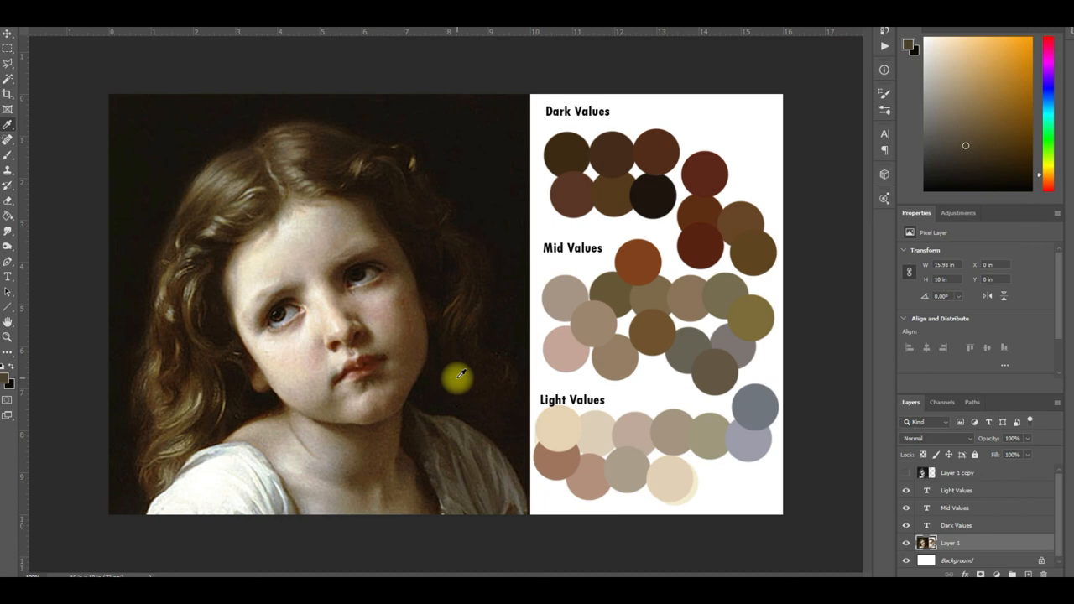
Sample colours beside the hair and around the girl's eye for a dark brown.
left_click_drag(459, 376, 352, 279)
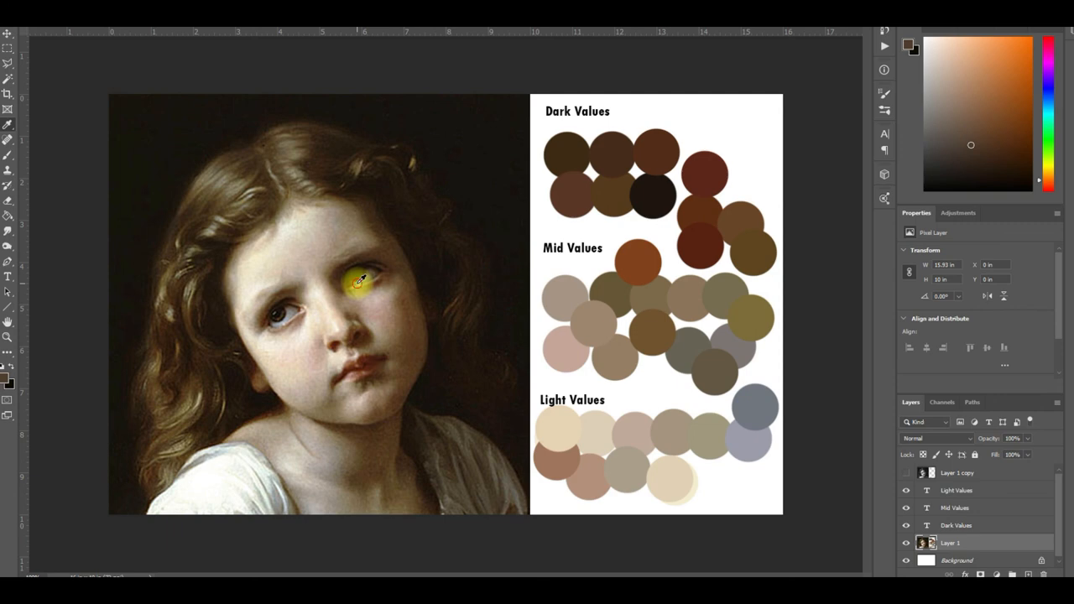
left_click(357, 283)
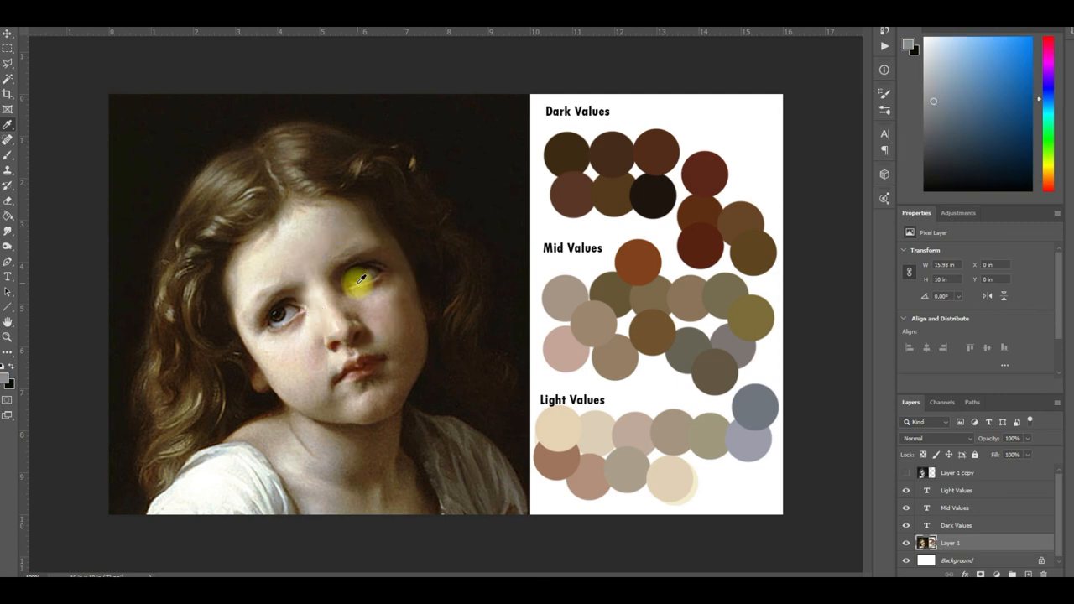
left_click(362, 277)
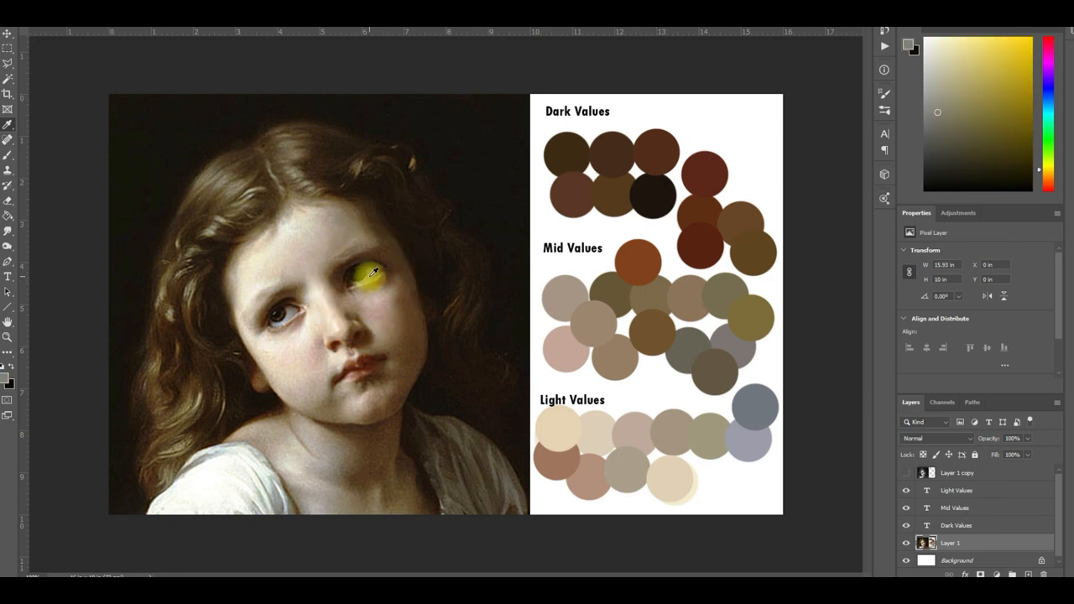
left_click(374, 273)
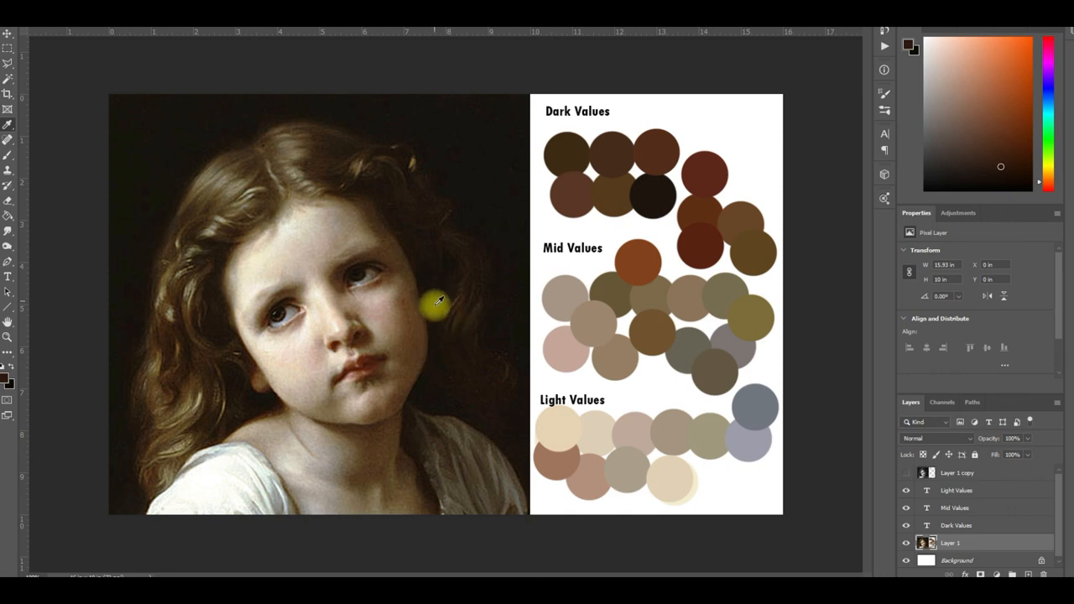
mouse_move(471, 329)
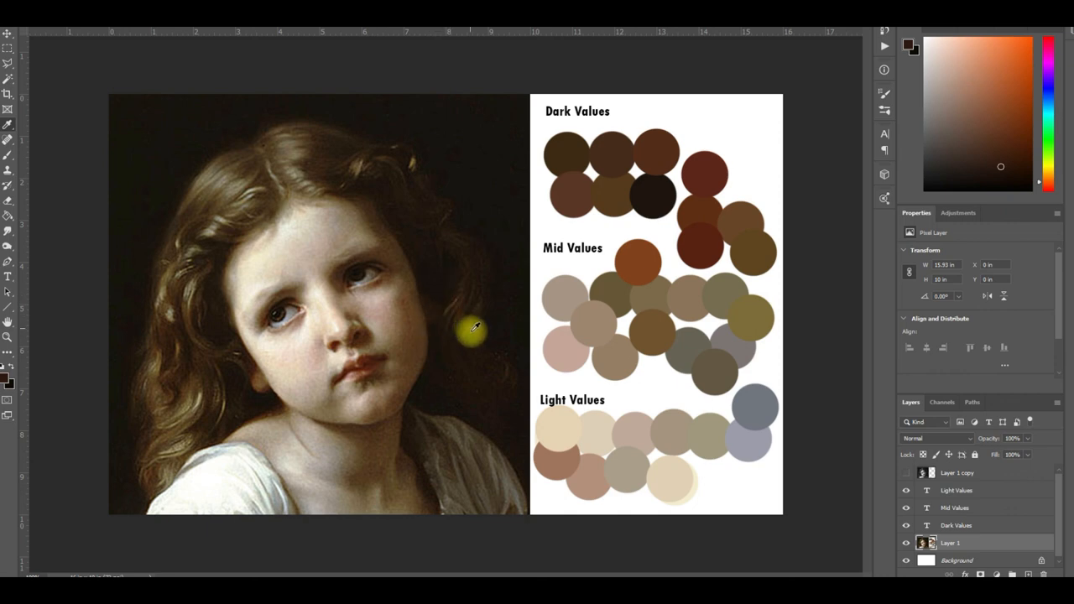
mouse_move(477, 250)
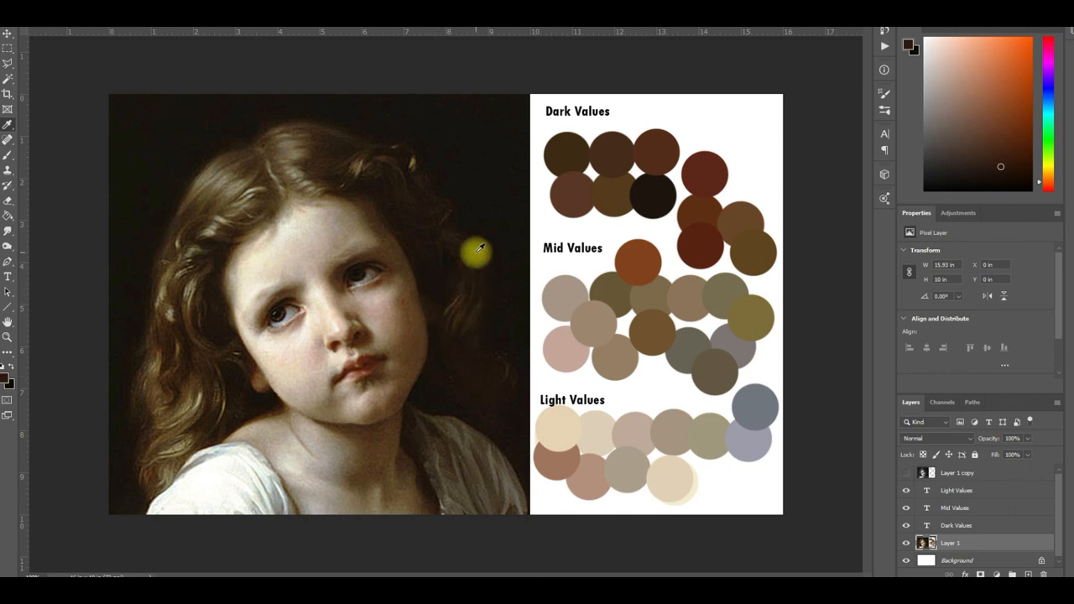
mouse_move(472, 160)
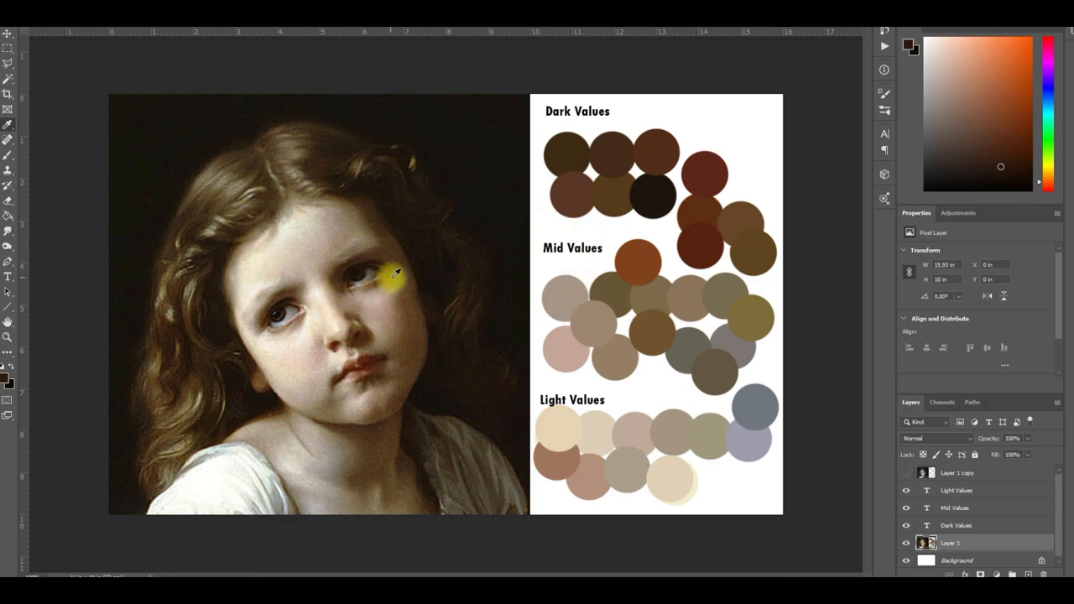
mouse_move(433, 183)
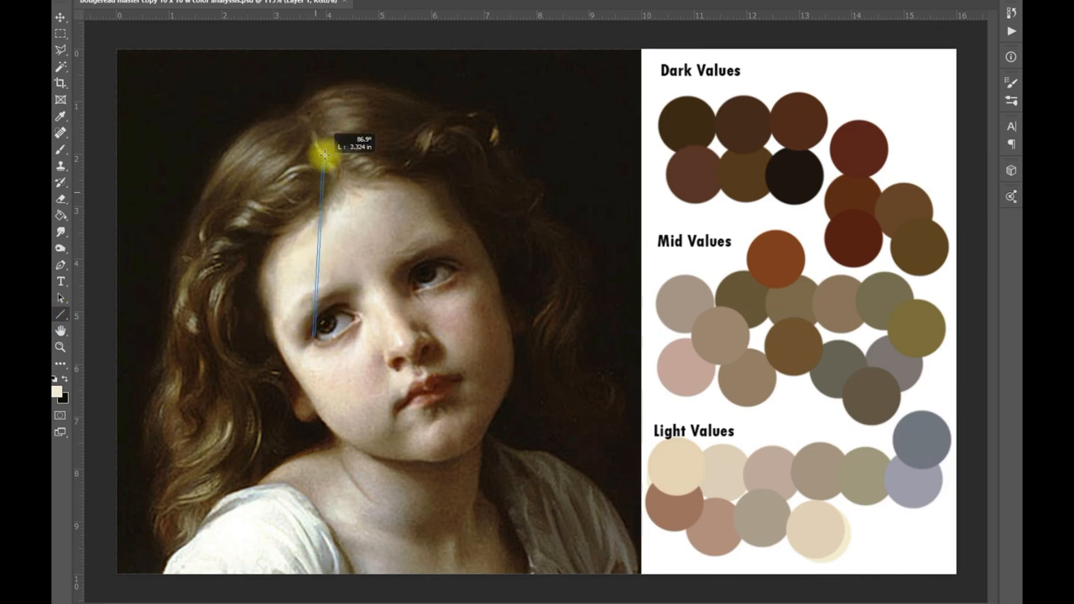
Draw a vertical line from the top edge through the eye, then one to the left edge.
left_click_drag(322, 159, 314, 53)
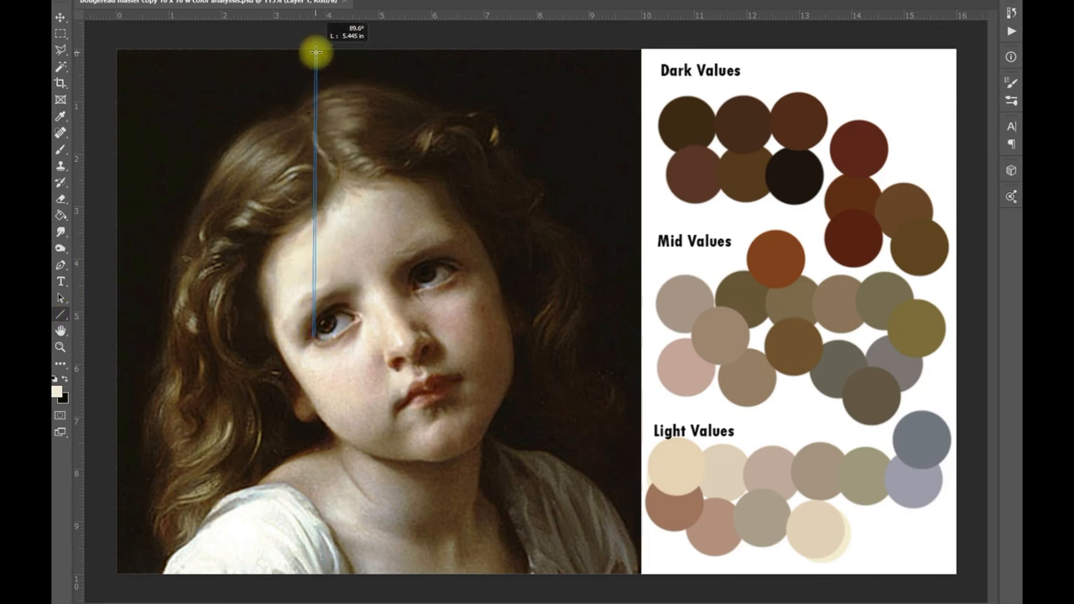
left_click_drag(312, 52, 312, 337)
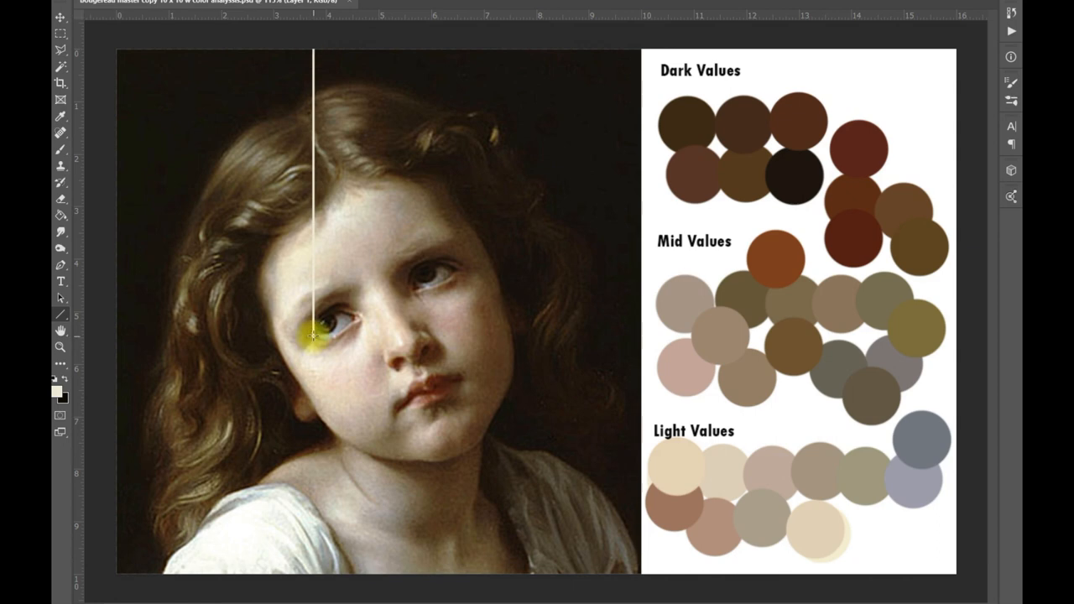
left_click_drag(315, 336, 88, 338)
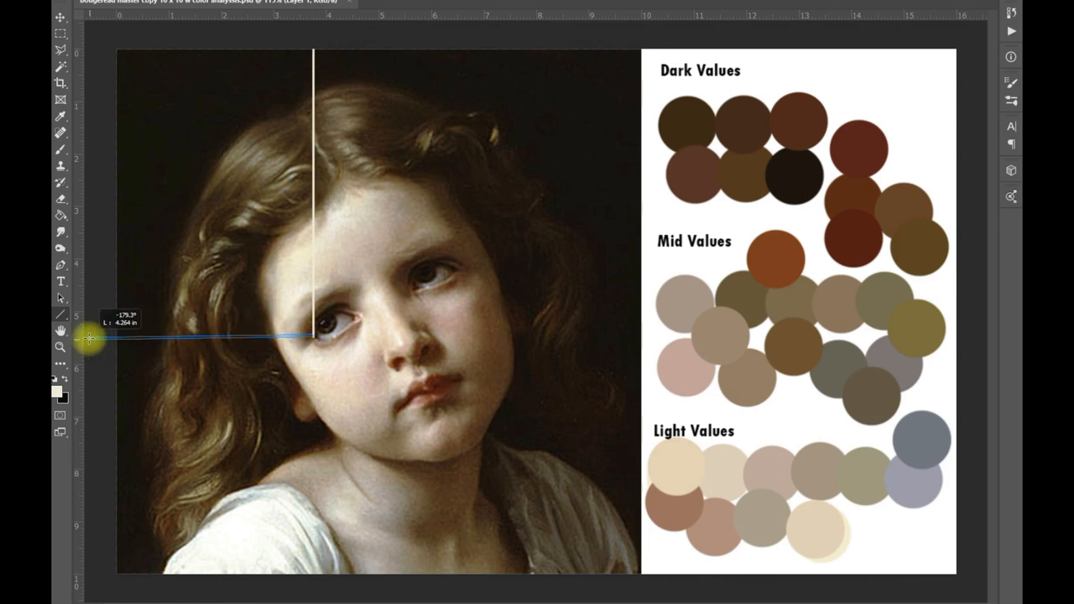